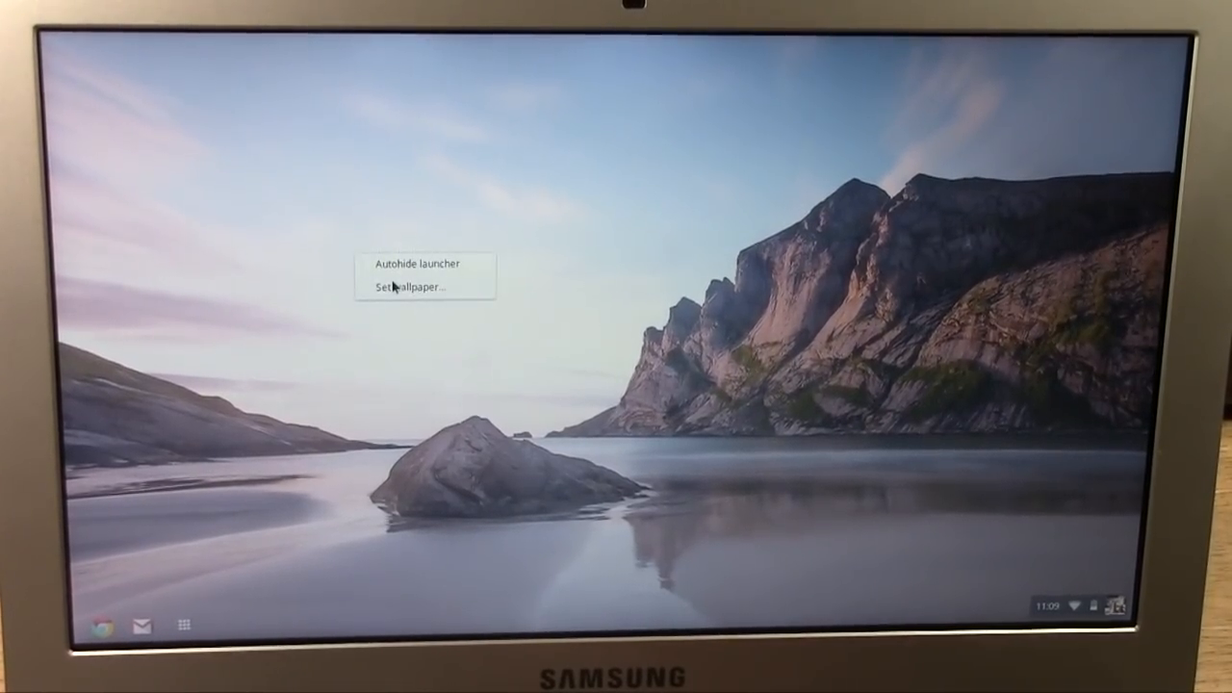
Show the wallpaper picker and scroll down through the full thumbnail collection
click(404, 287)
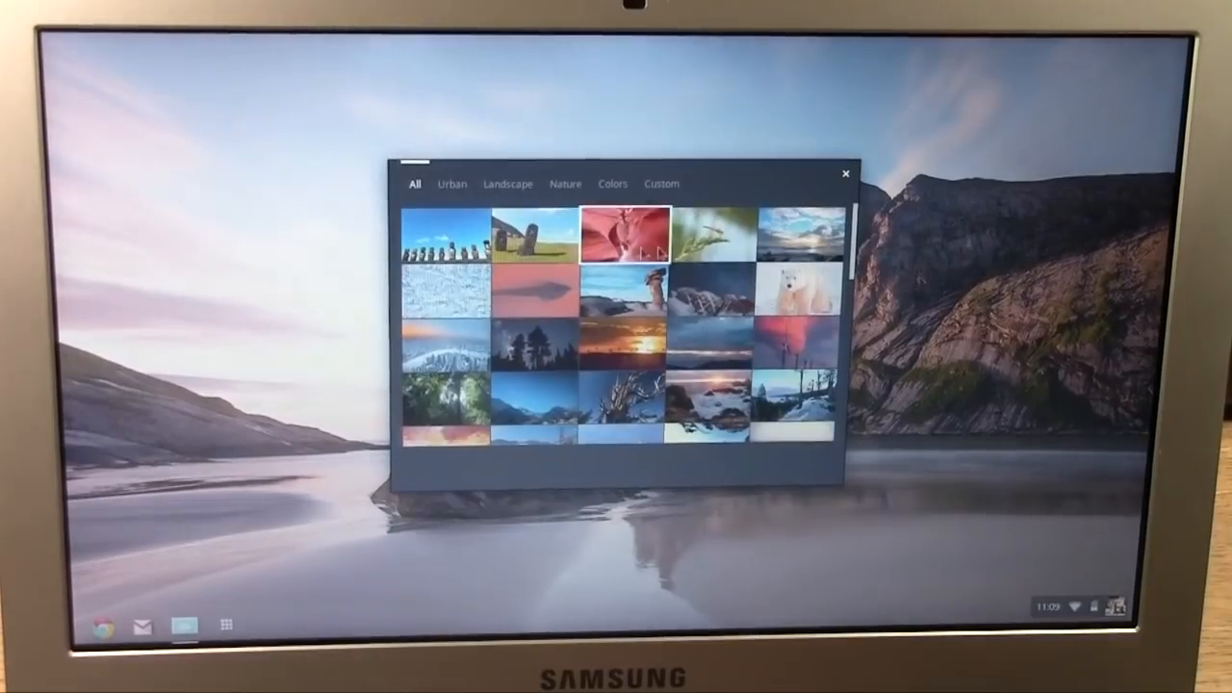
scroll(down, 3)
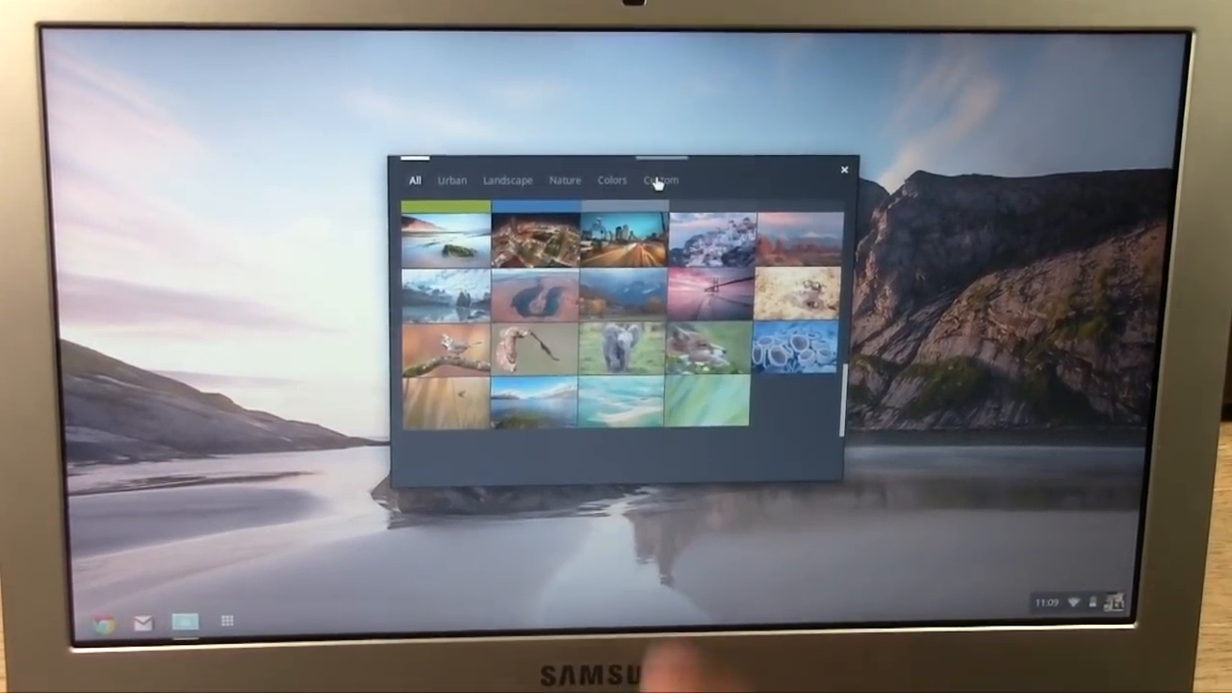
Look at the Custom image option, then switch to the Nature wallpaper category
click(662, 181)
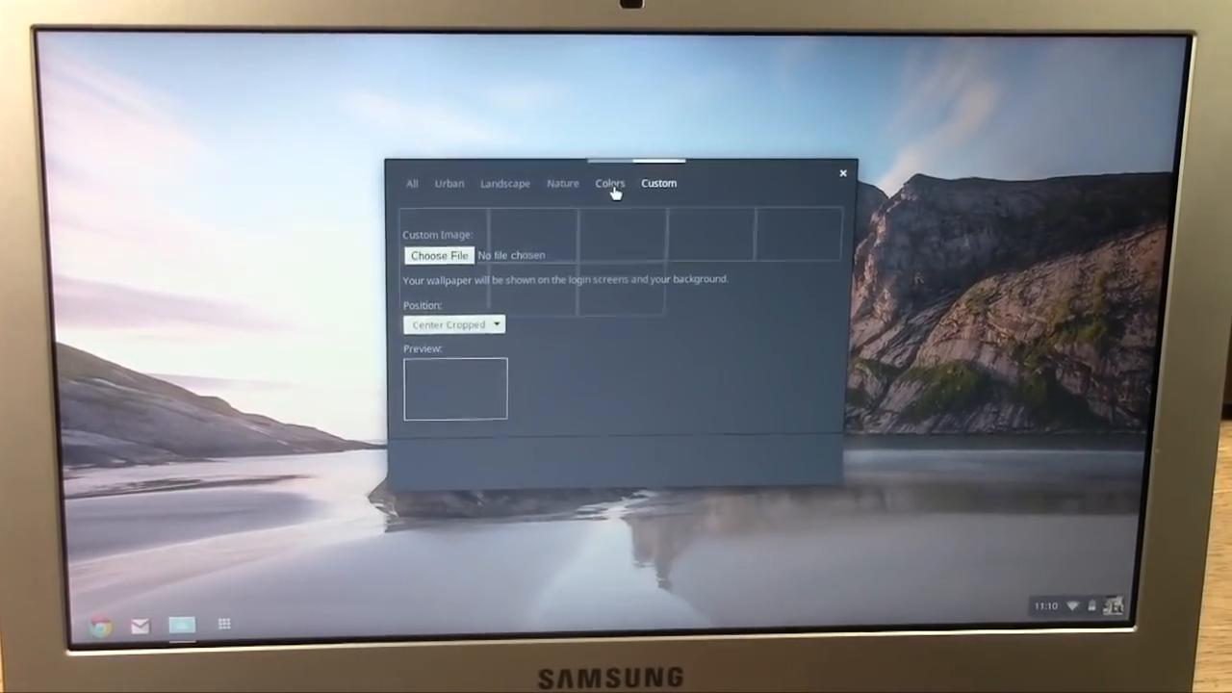
click(562, 183)
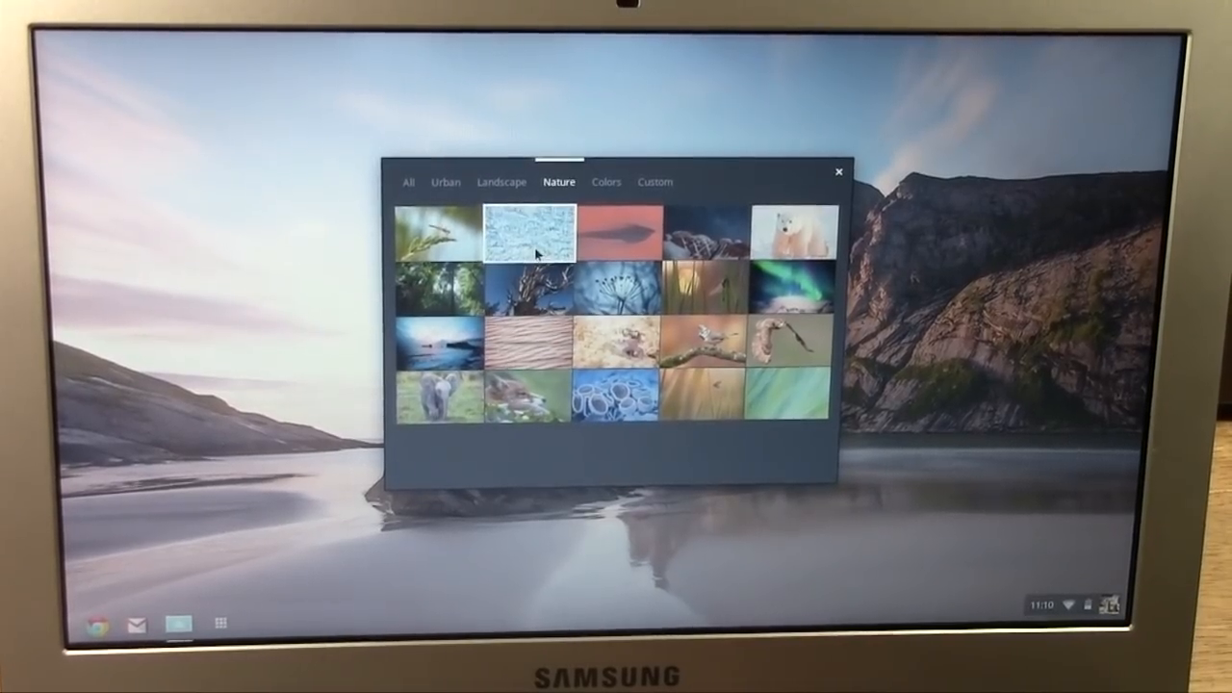
Apply the blue glacier-ice Nature image as wallpaper and close the picker
click(528, 235)
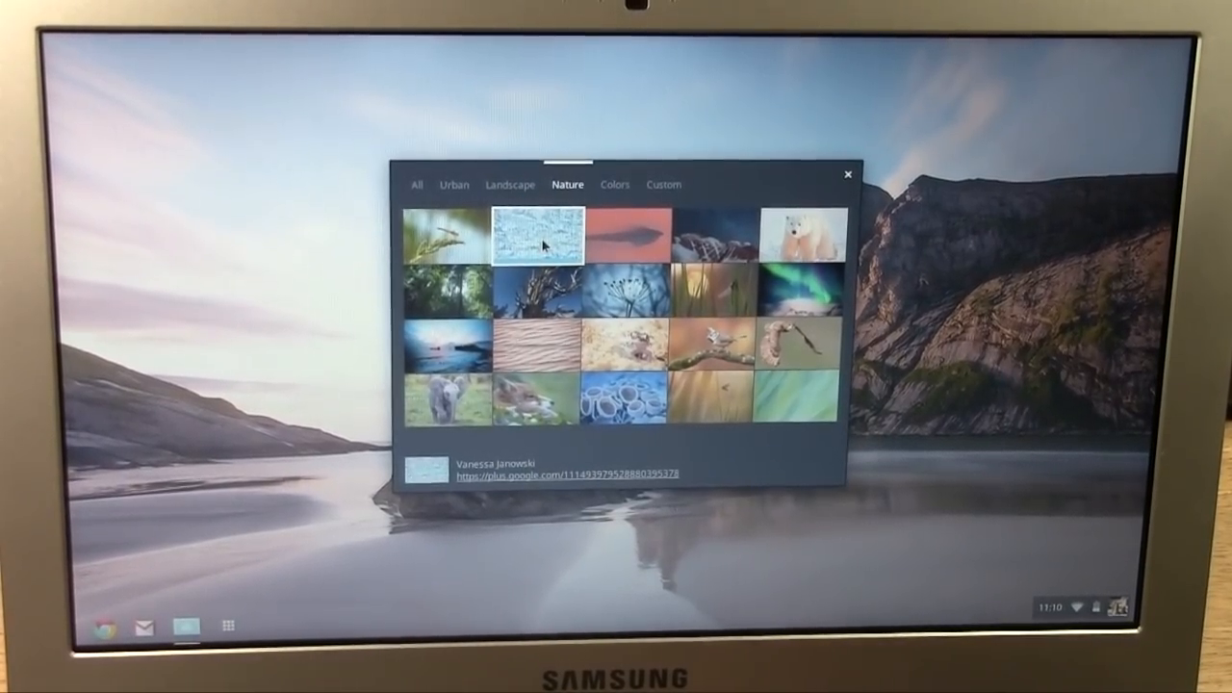
click(535, 238)
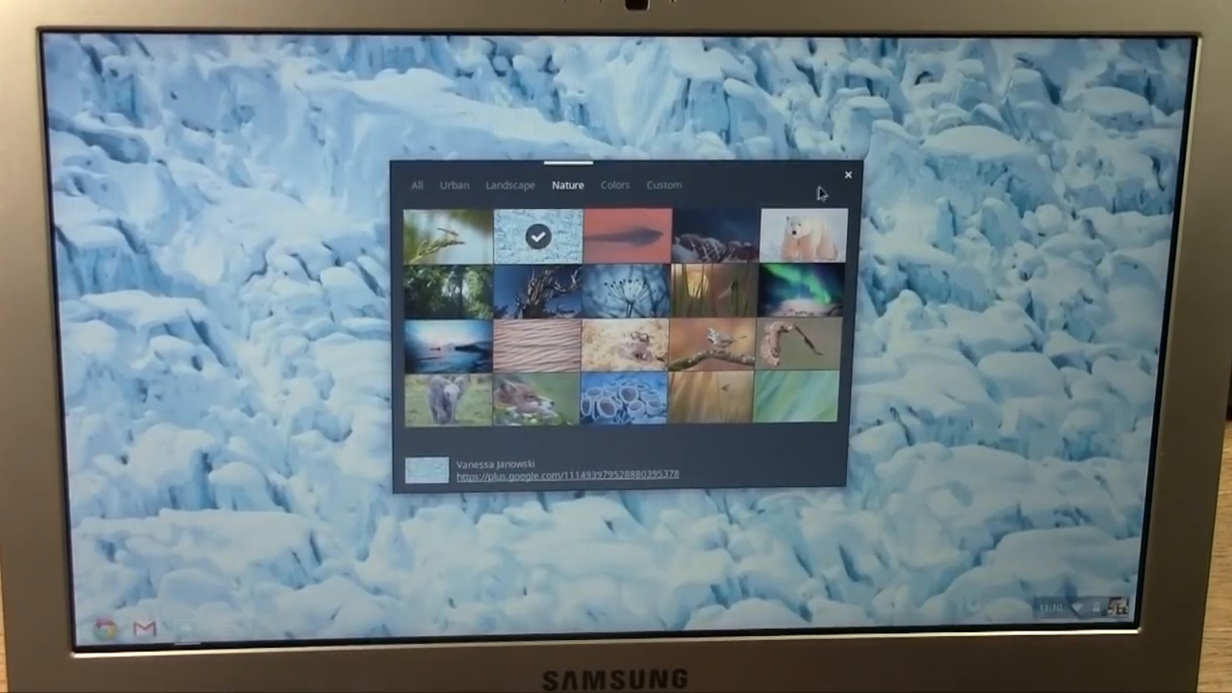
click(847, 177)
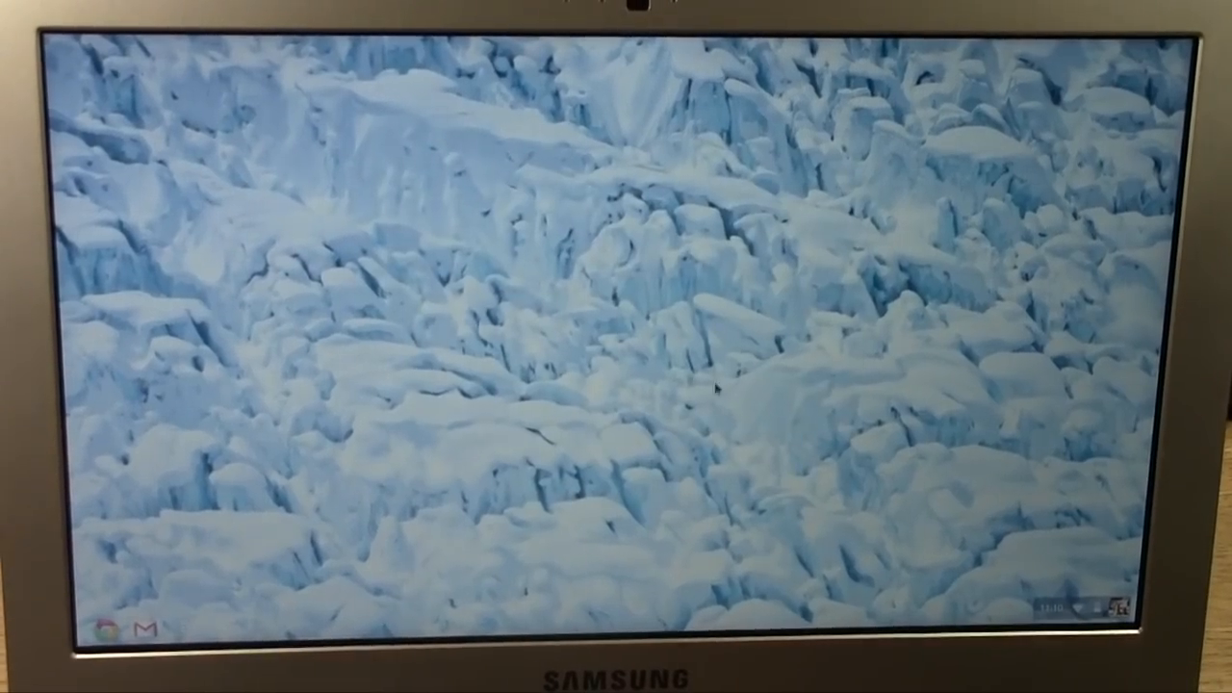
mouse_move(593, 324)
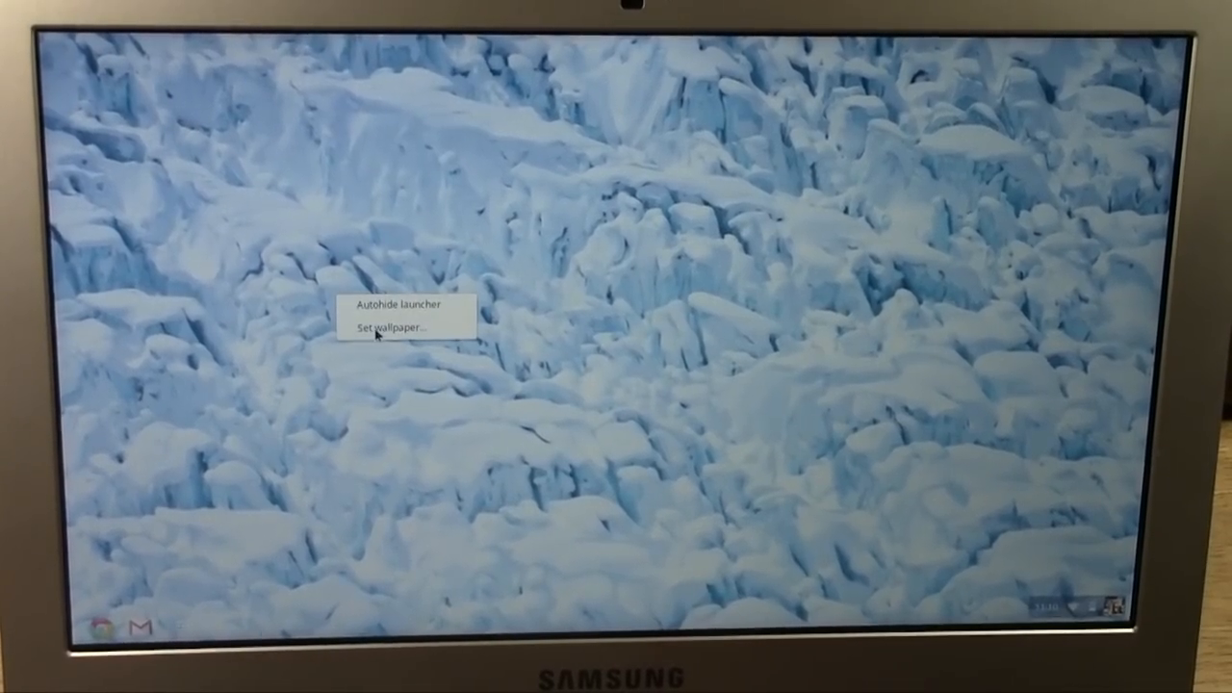
Reopen the picker, apply the dusk seascape with rocky sea stacks as wallpaper, and close it
click(385, 331)
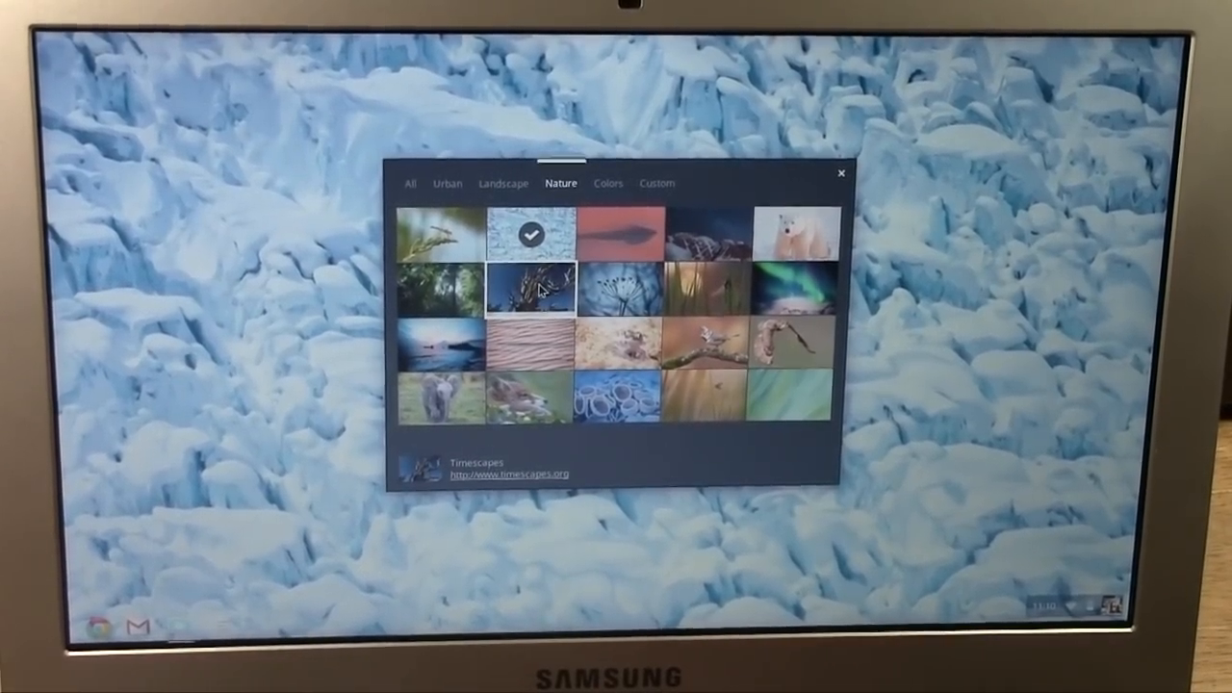
click(439, 348)
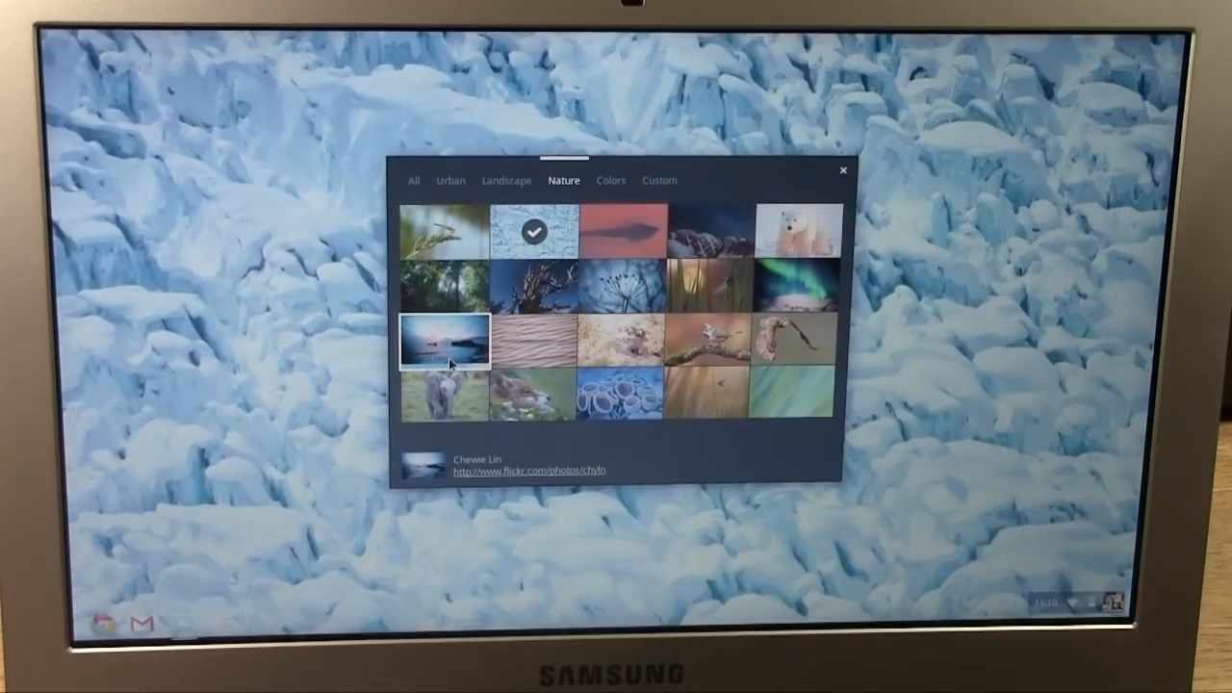
click(445, 343)
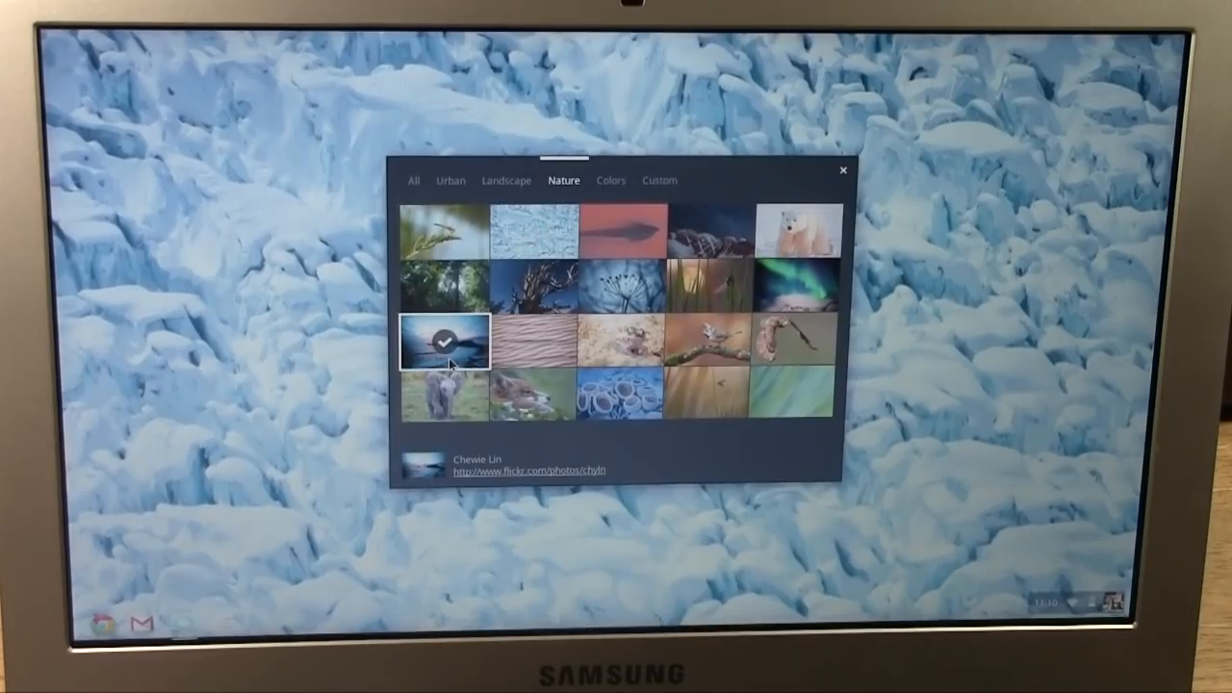
click(447, 343)
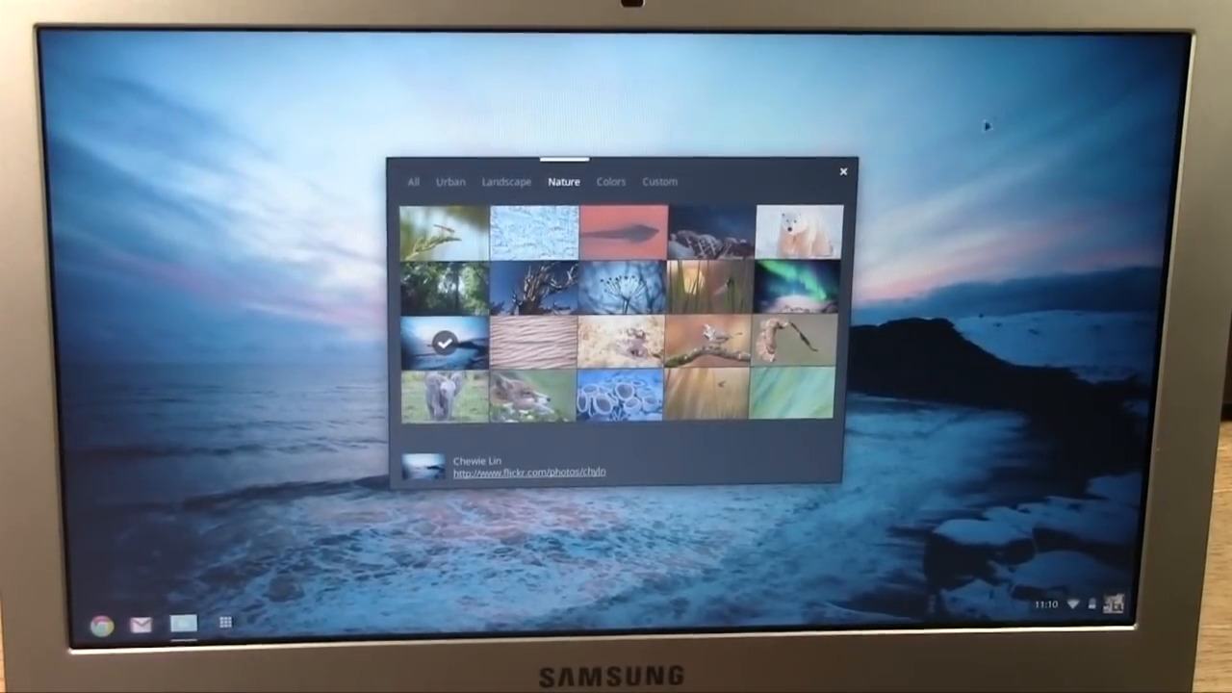
click(843, 169)
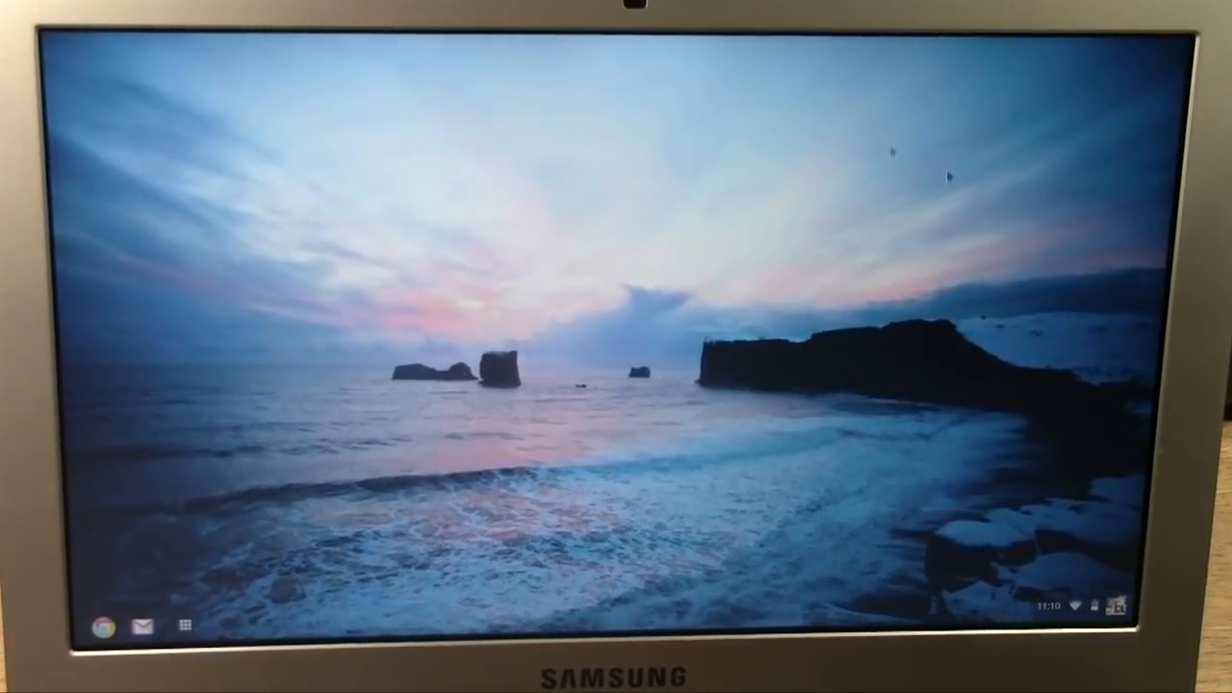